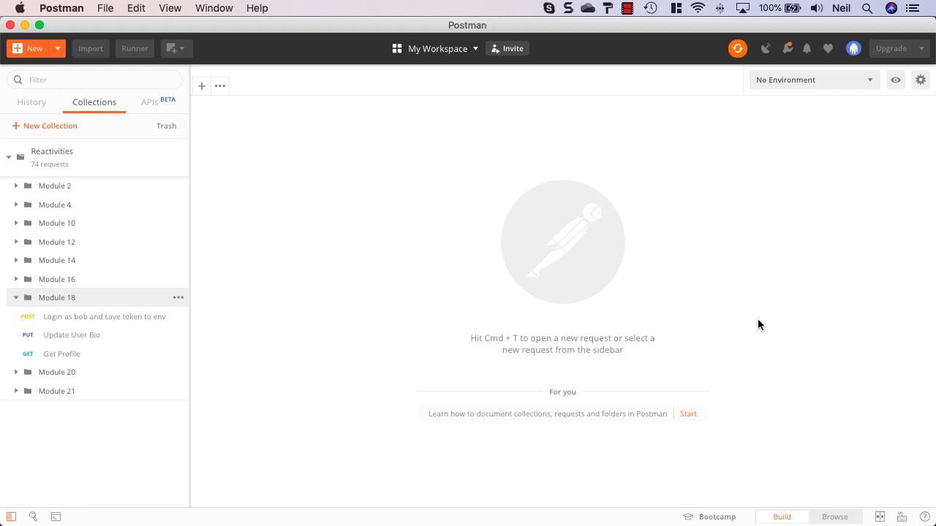
mouse_move(73, 335)
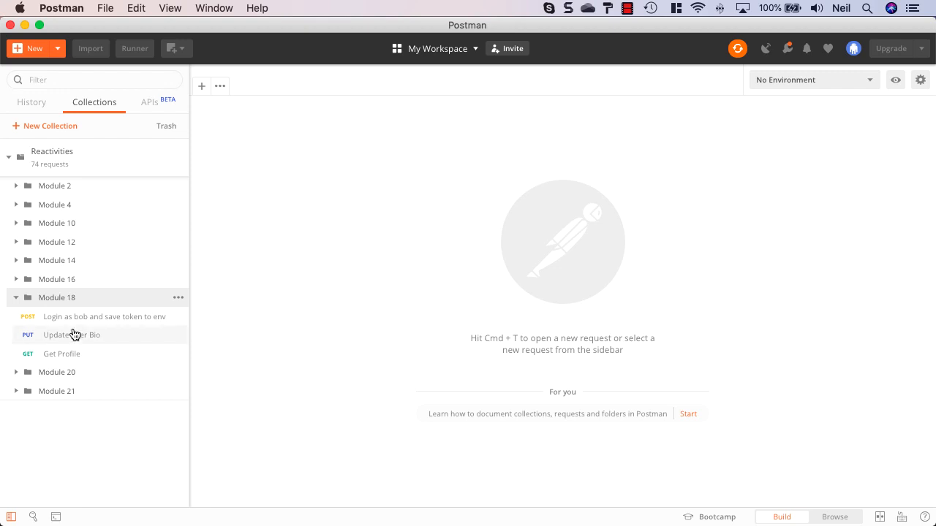
Open the Module 18 login request and the Update User Bio PUT to {{url}}/api/profiles
click(103, 316)
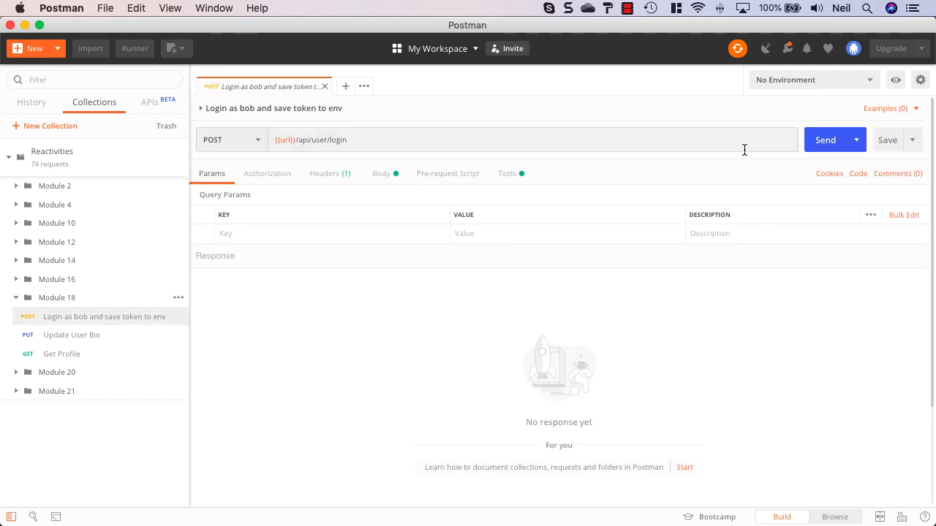
click(825, 140)
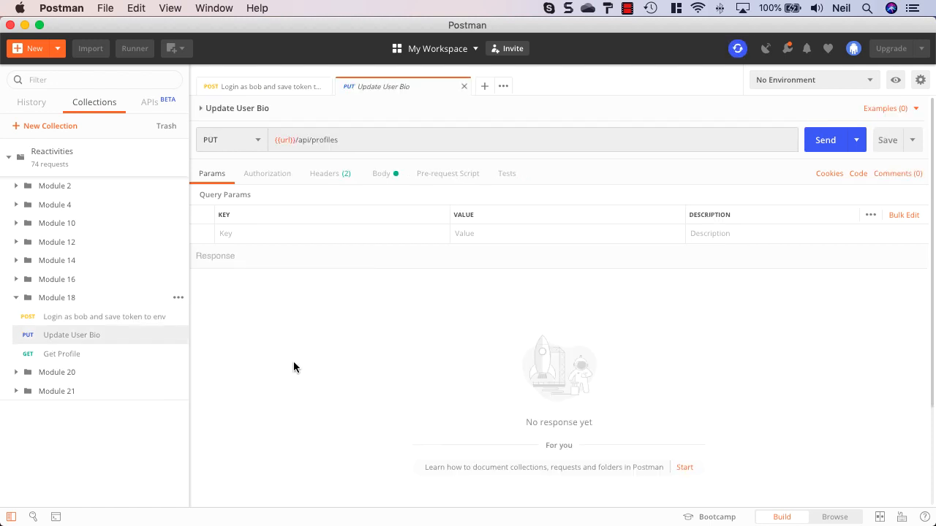
mouse_move(237, 145)
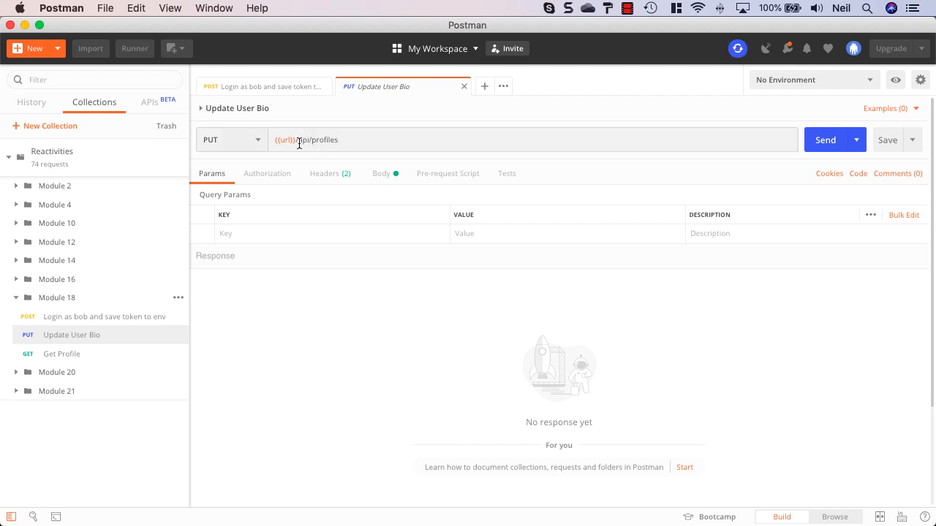
double_click(316, 140)
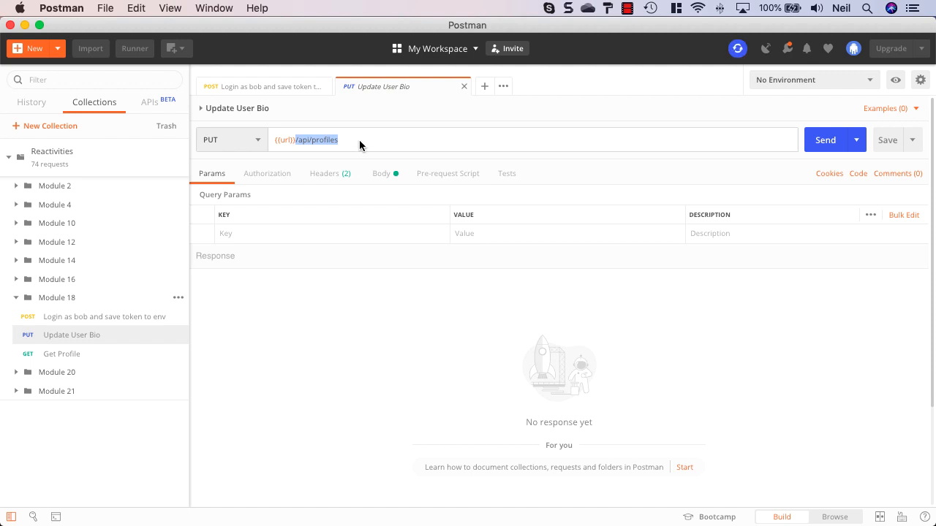
Send Update User Bio with JSON displayName Bob and bio Bobs biography, then load Get Profile for bob
click(381, 173)
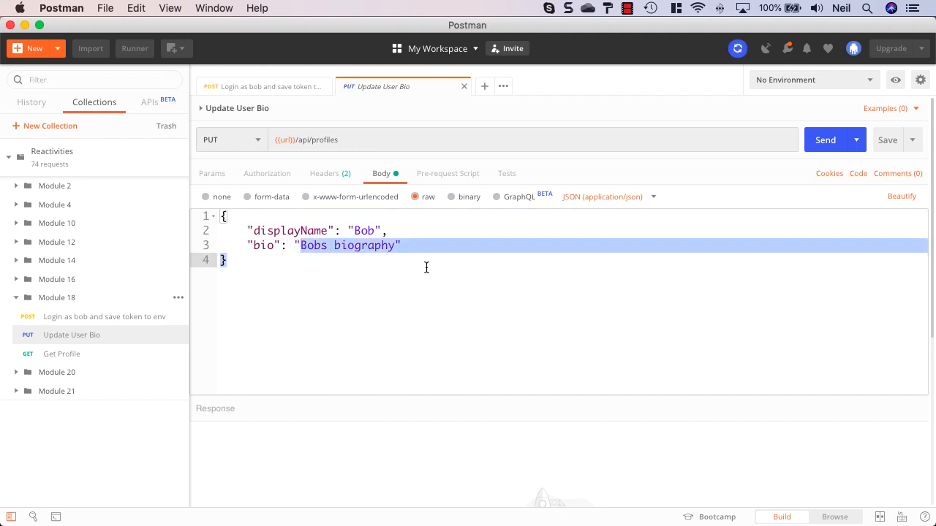
click(435, 264)
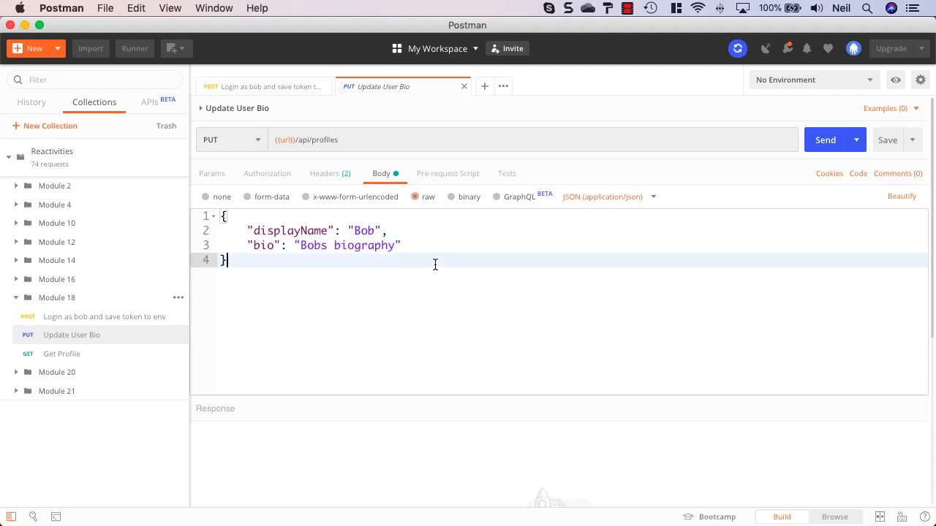
click(825, 140)
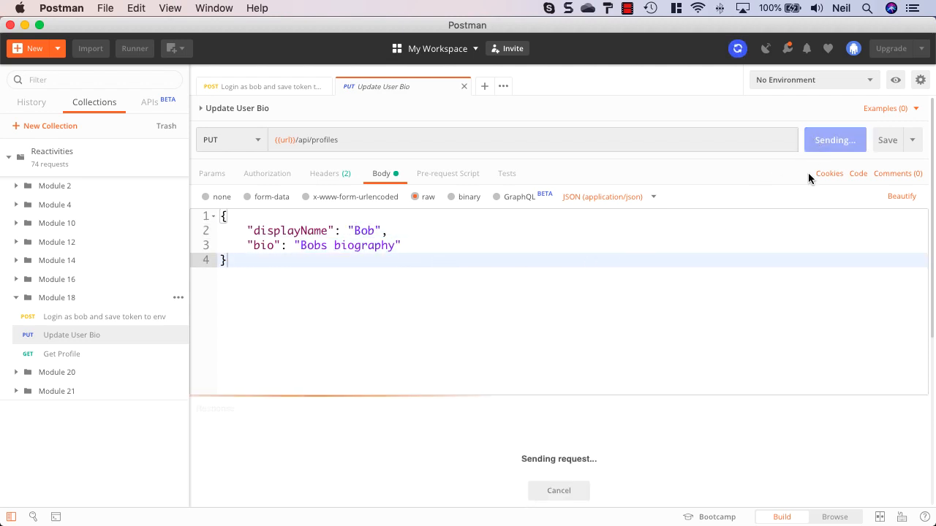
click(825, 140)
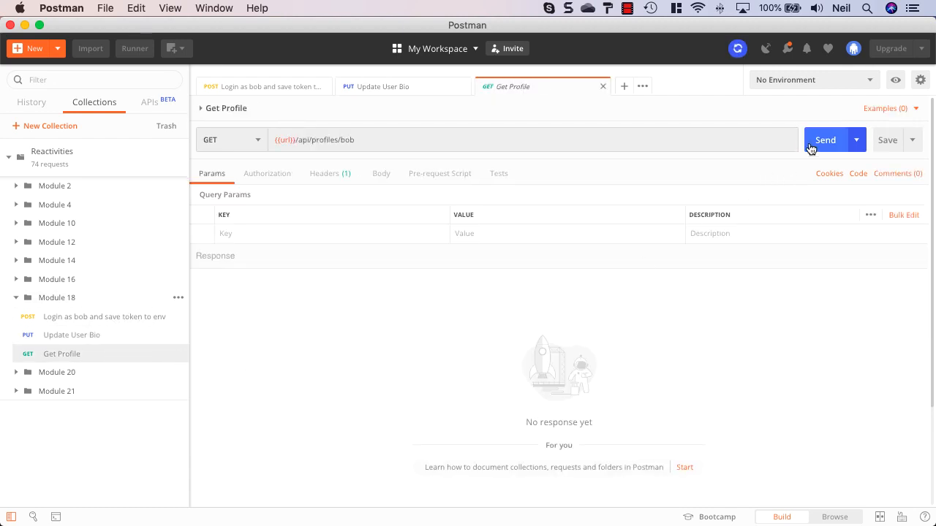
Fetch bob's profile, then set the update body's displayName to Robert
click(824, 140)
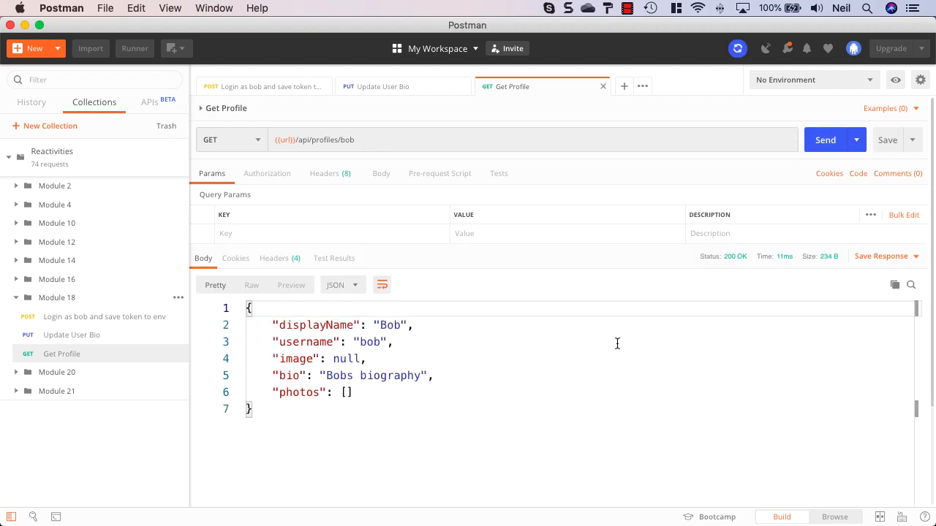
double_click(373, 374)
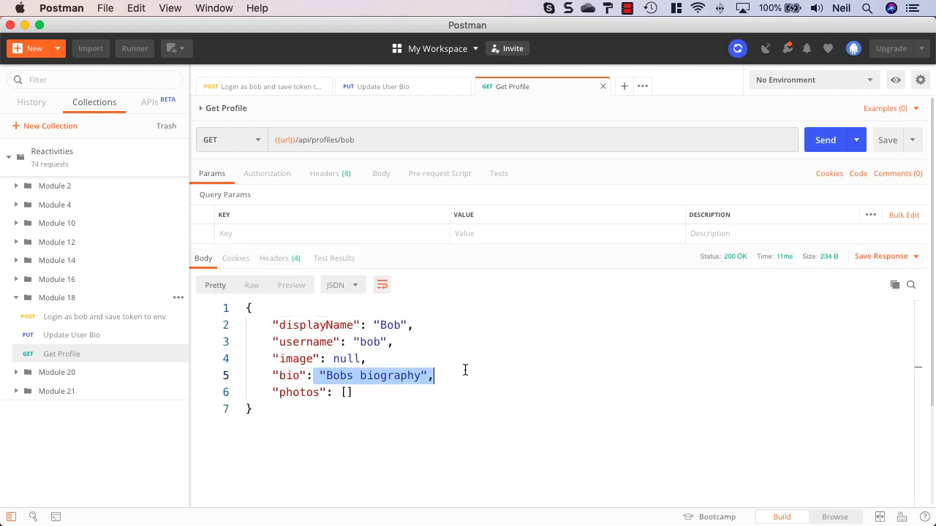
mouse_move(158, 342)
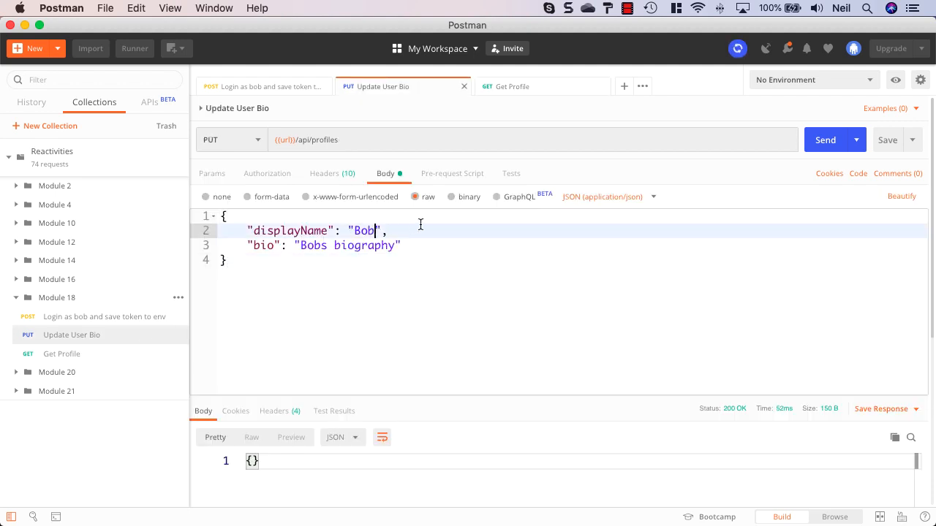
text(Rob)
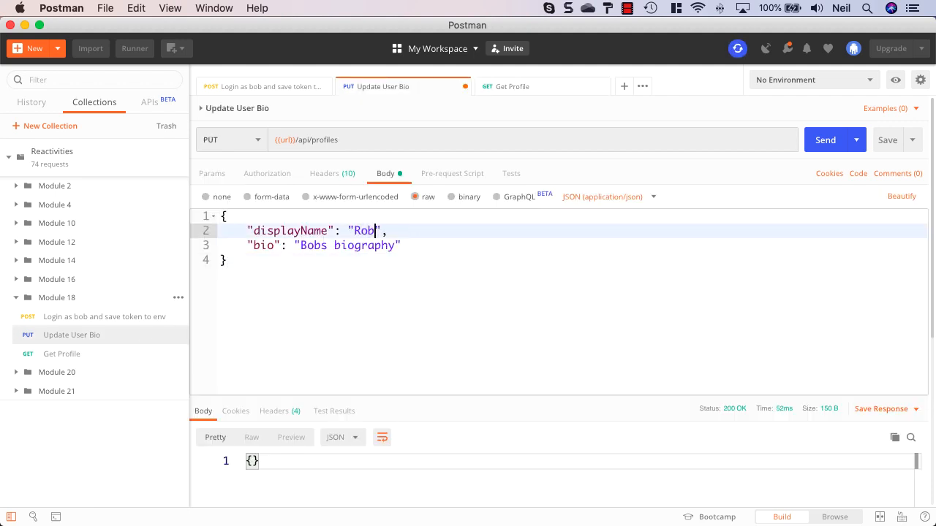
text(ert)
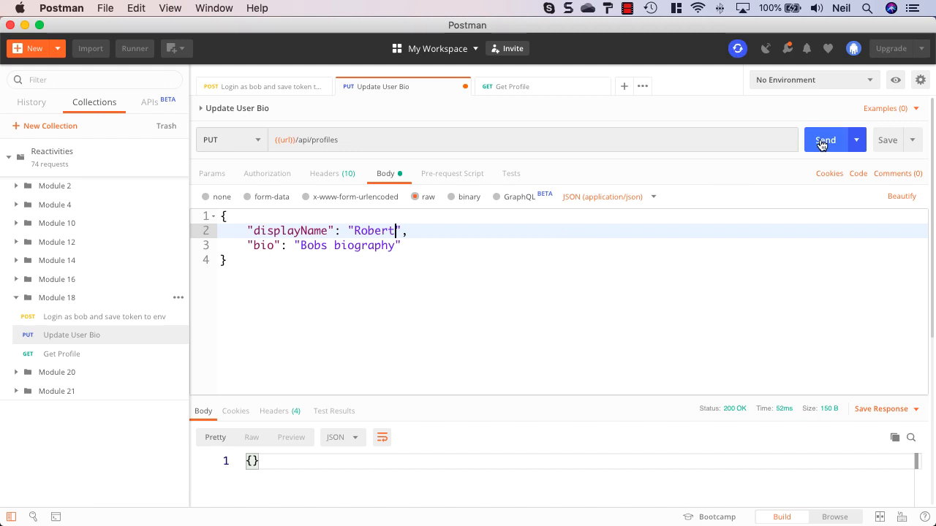
Send the Robert update and re-fetch bob's profile to confirm displayName Robert
click(824, 140)
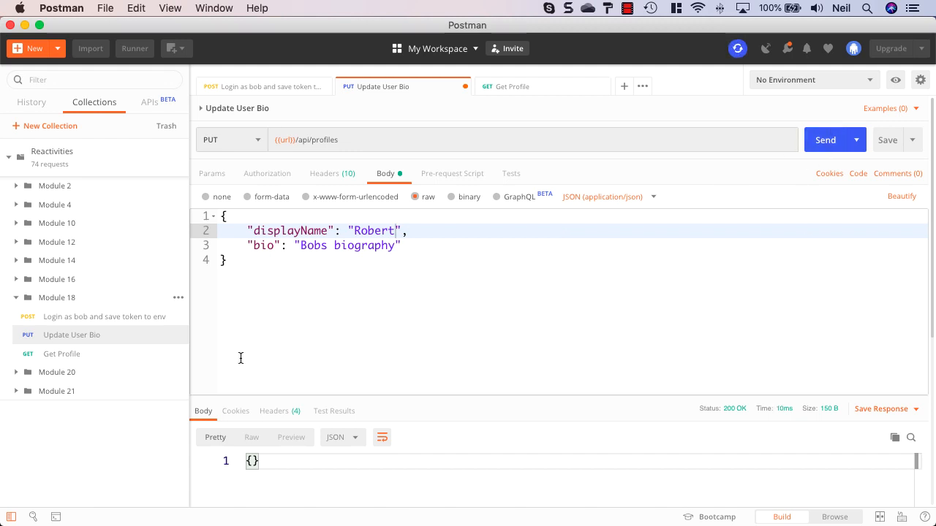
click(512, 87)
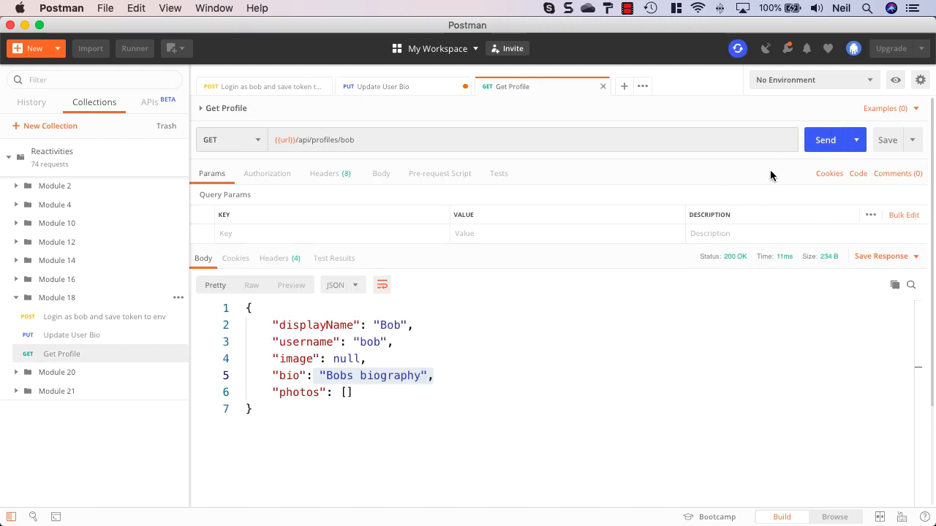
click(825, 141)
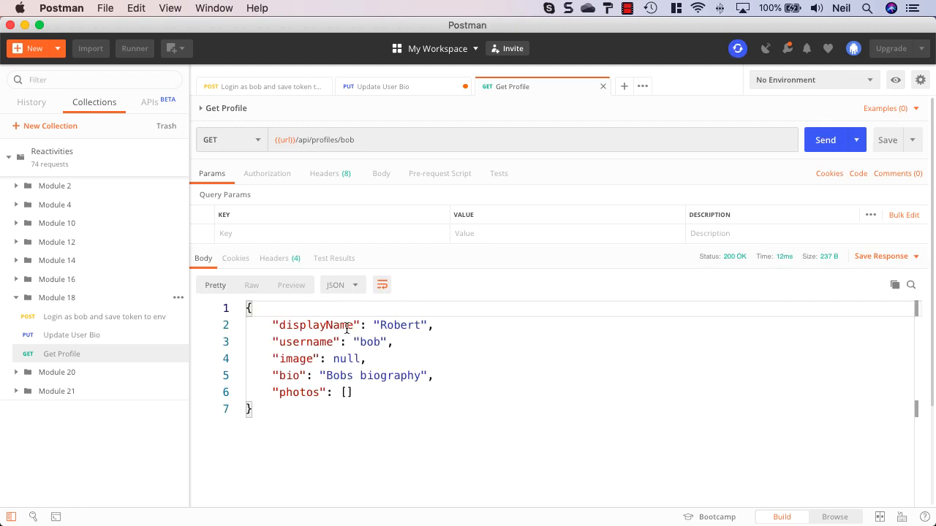
double_click(399, 324)
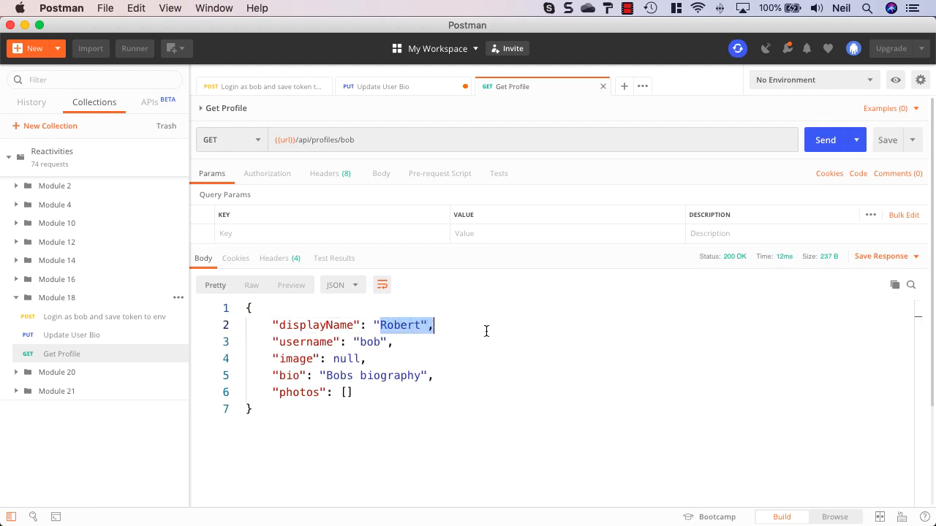
Send Update User Bio with an empty displayName value
click(381, 86)
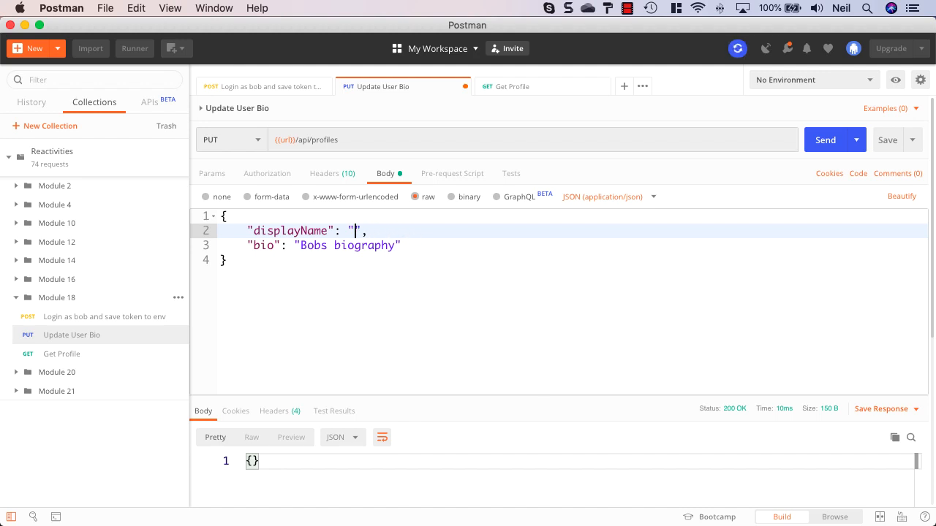
mouse_move(804, 148)
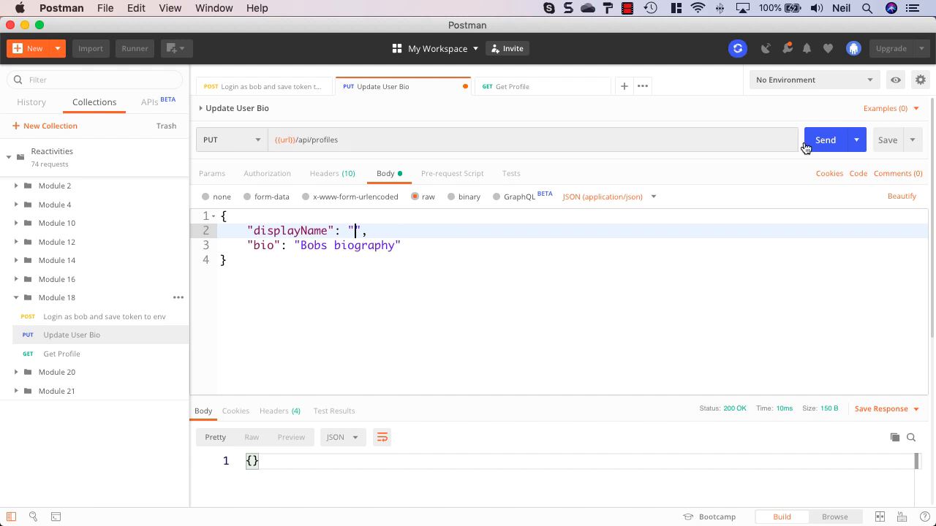
click(825, 141)
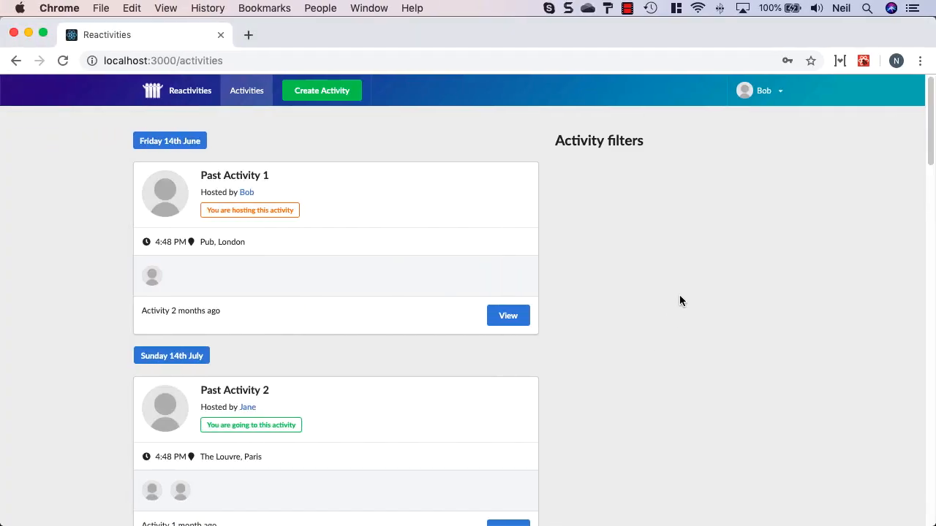
Go to My profile from the account menu and start Edit Profile
click(764, 90)
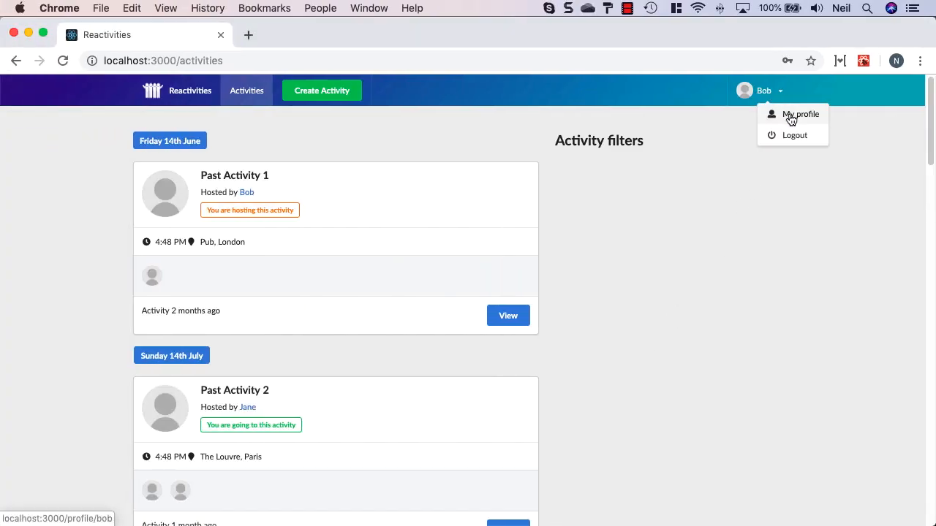
click(800, 114)
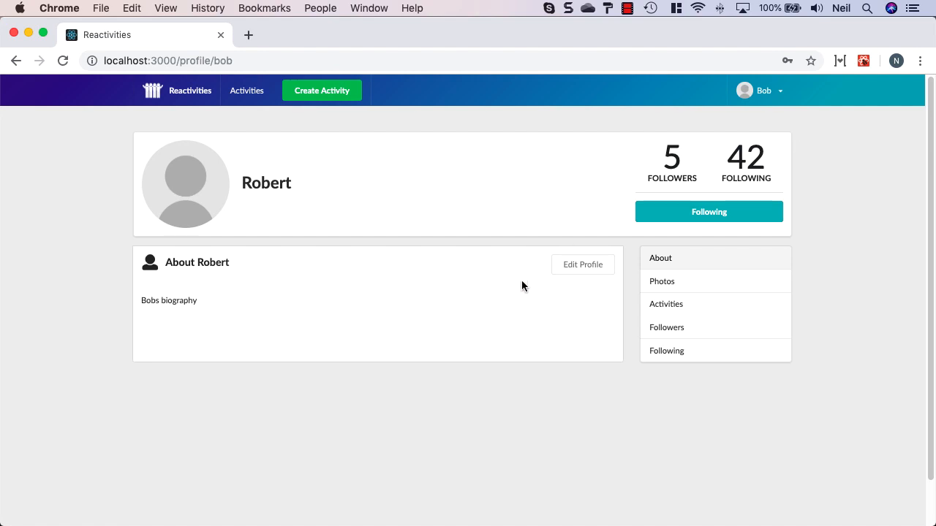
mouse_move(582, 265)
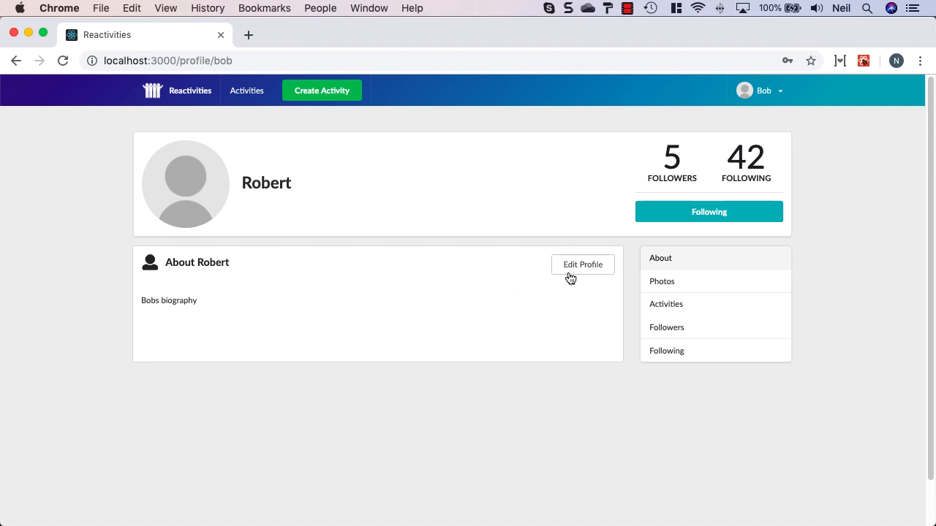
mouse_move(556, 281)
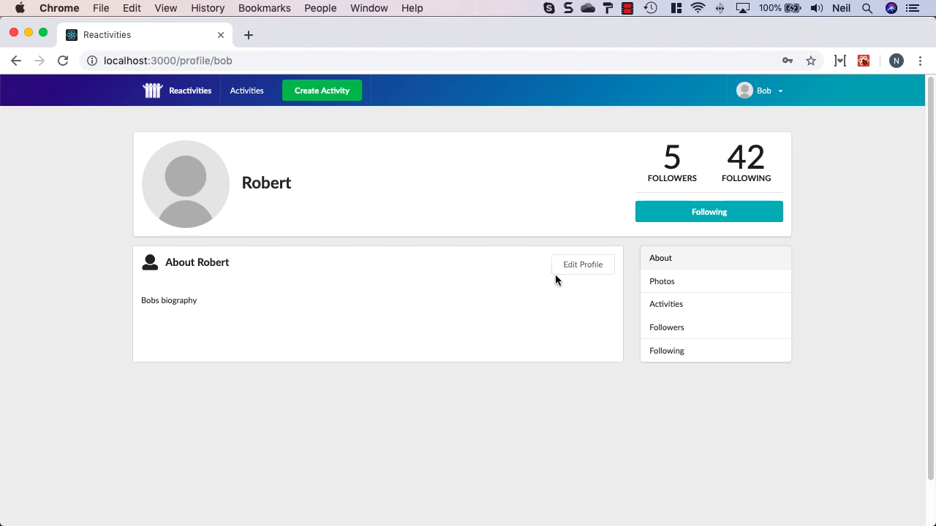
click(582, 265)
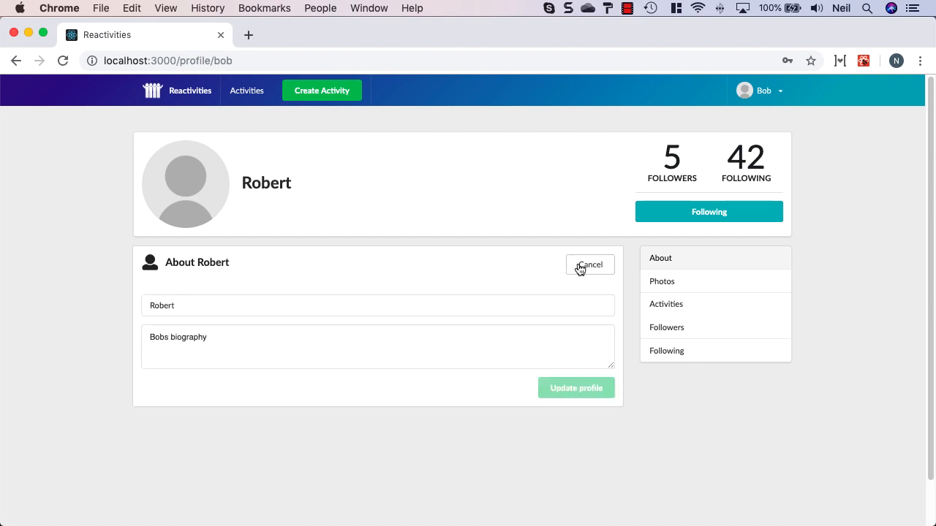
mouse_move(558, 282)
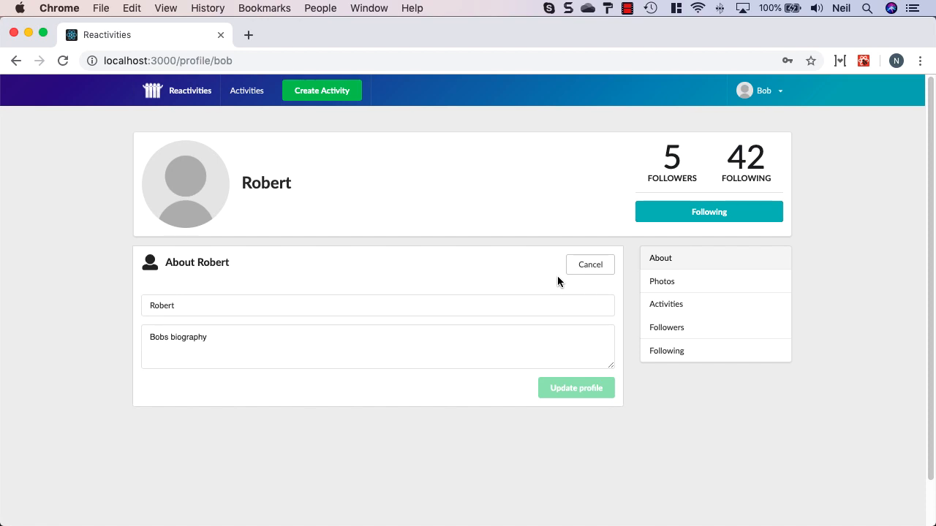
mouse_move(580, 275)
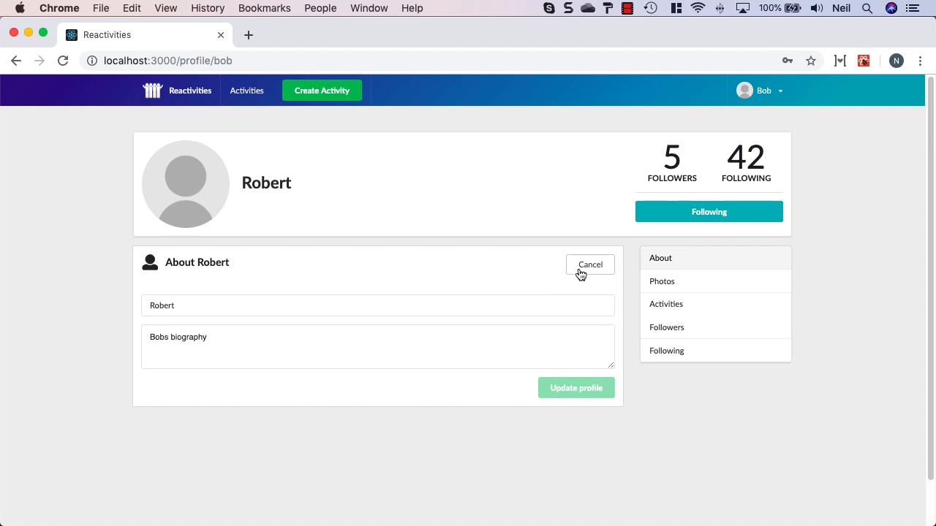
mouse_move(585, 275)
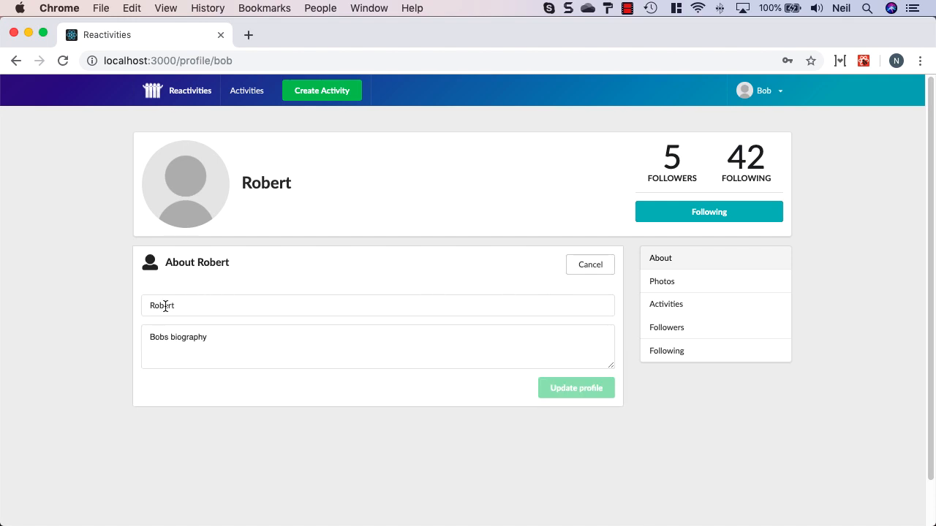
Replace the display name Robert with Bob and update the profile
key(Backspace)
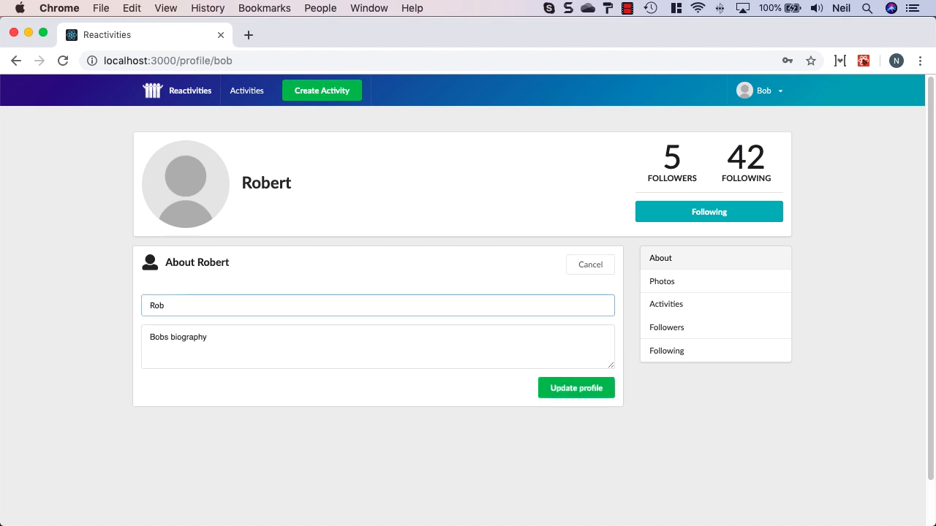
text(Bob)
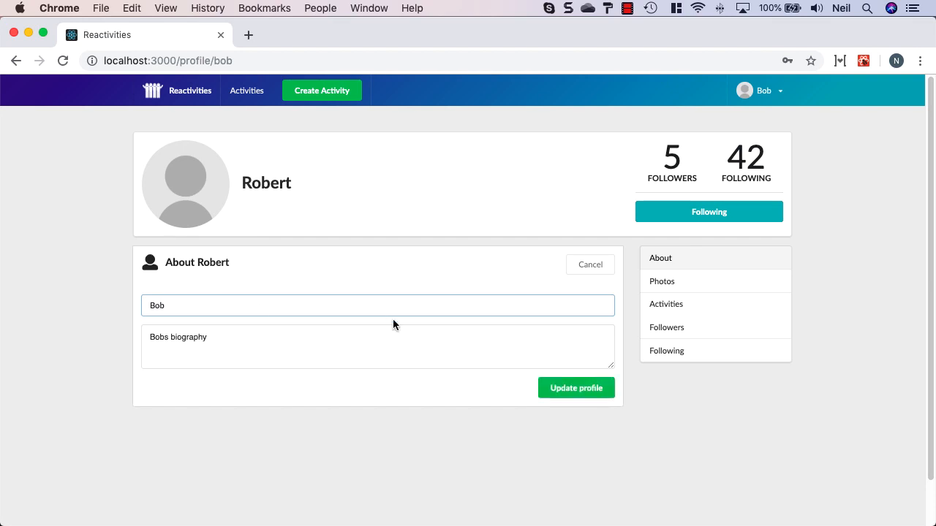
click(576, 388)
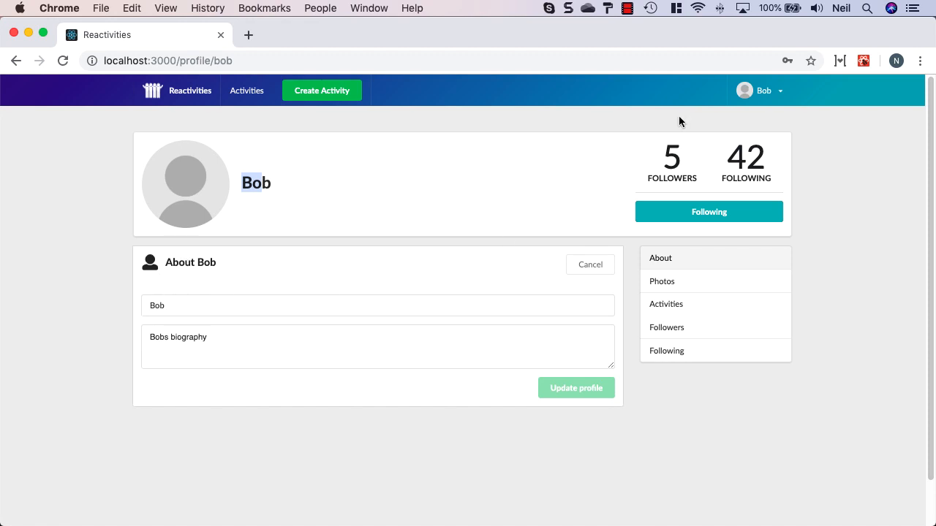
mouse_move(791, 97)
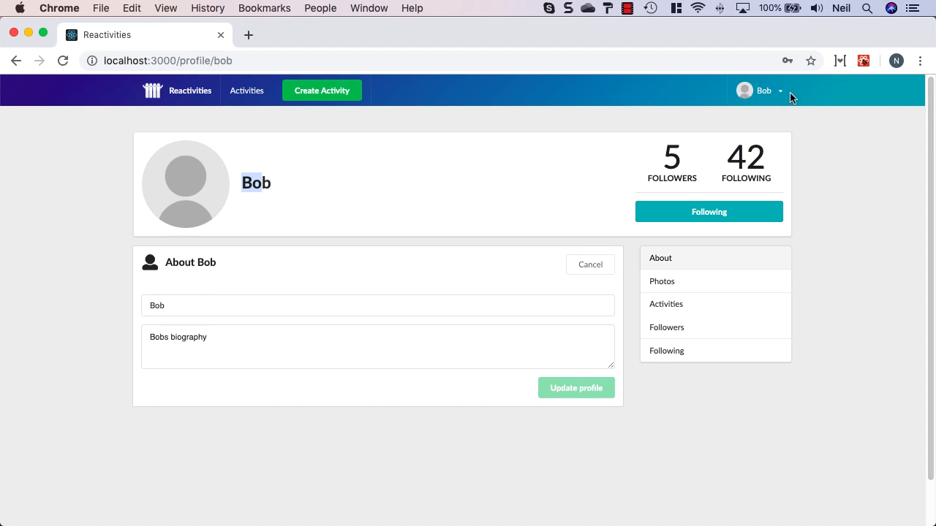
Extend the display name to Bobby and update the profile
click(256, 306)
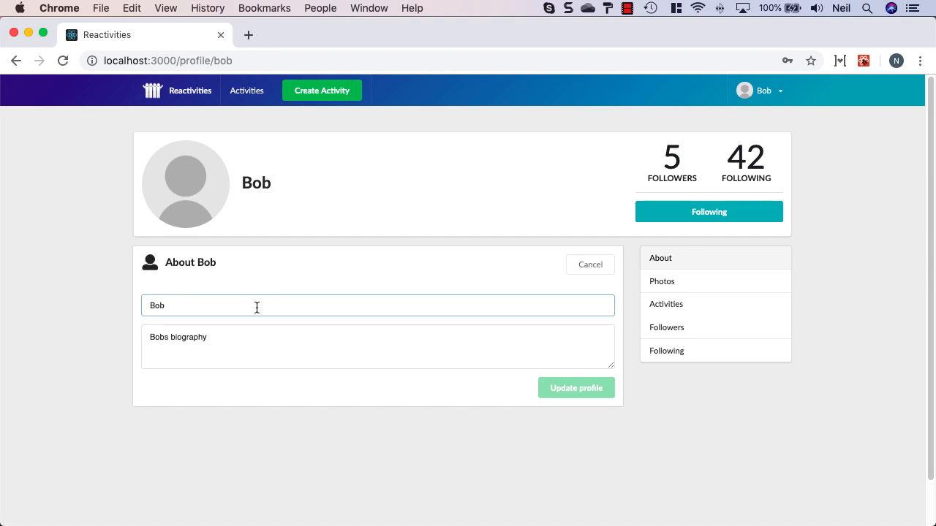
text(by)
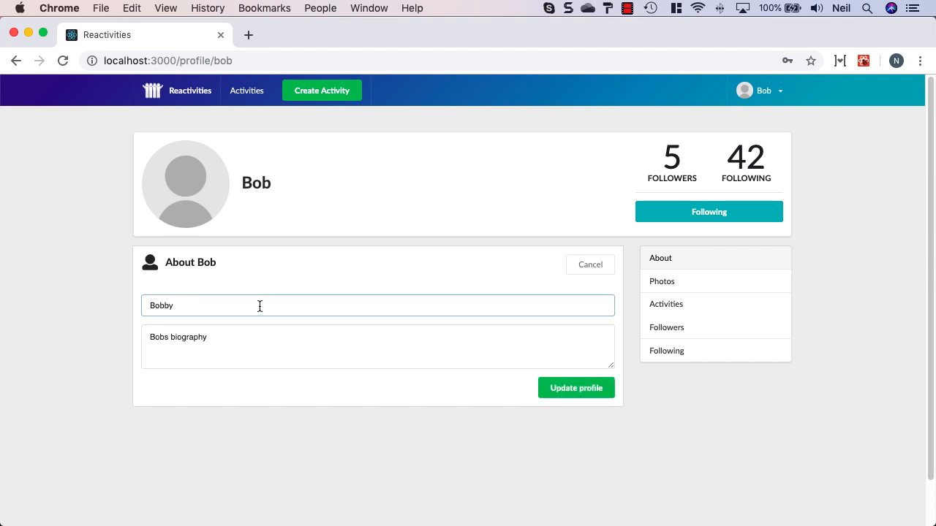
click(576, 387)
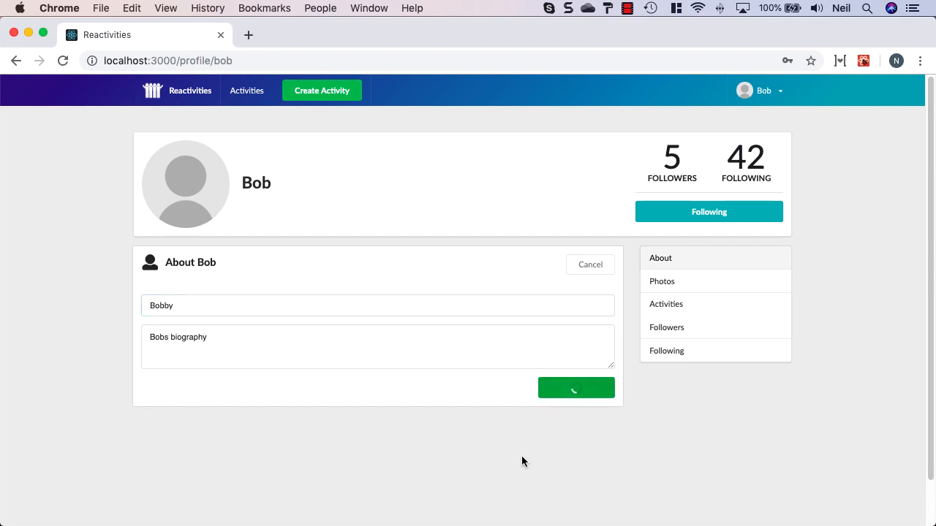
click(576, 388)
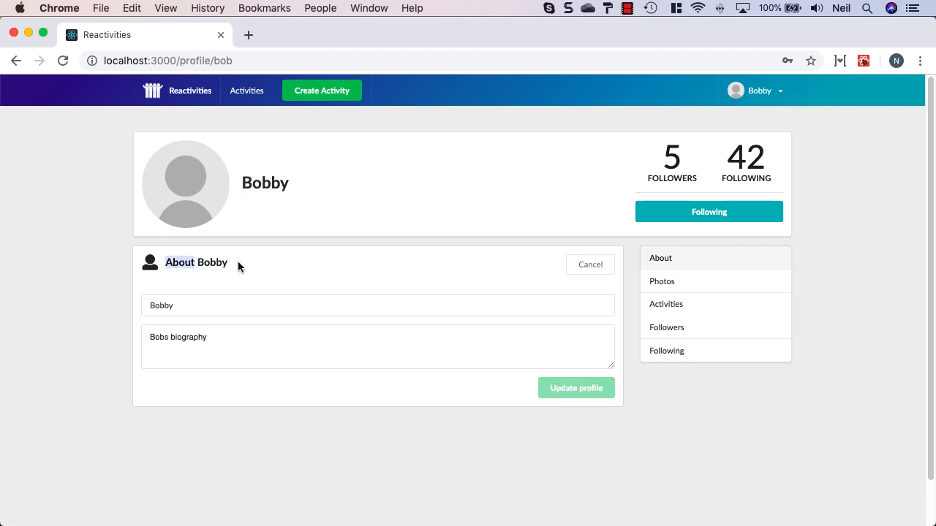
mouse_move(249, 267)
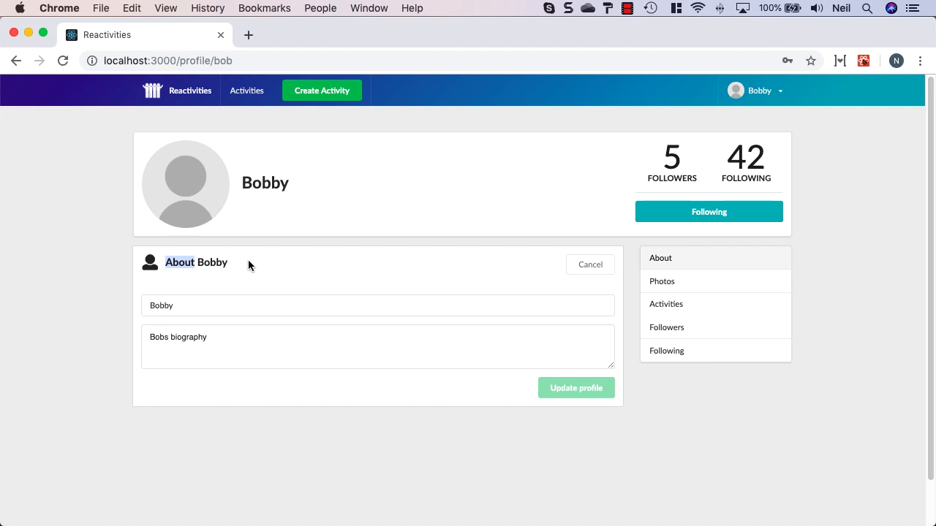
mouse_move(218, 276)
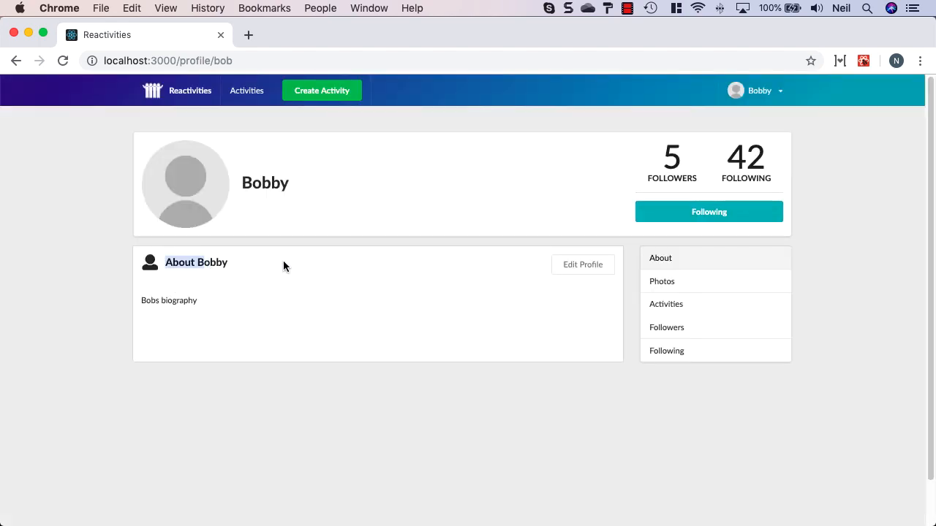
Reopen Edit Profile on the About Bobby panel, prefilled with Bobby and the biography
click(582, 264)
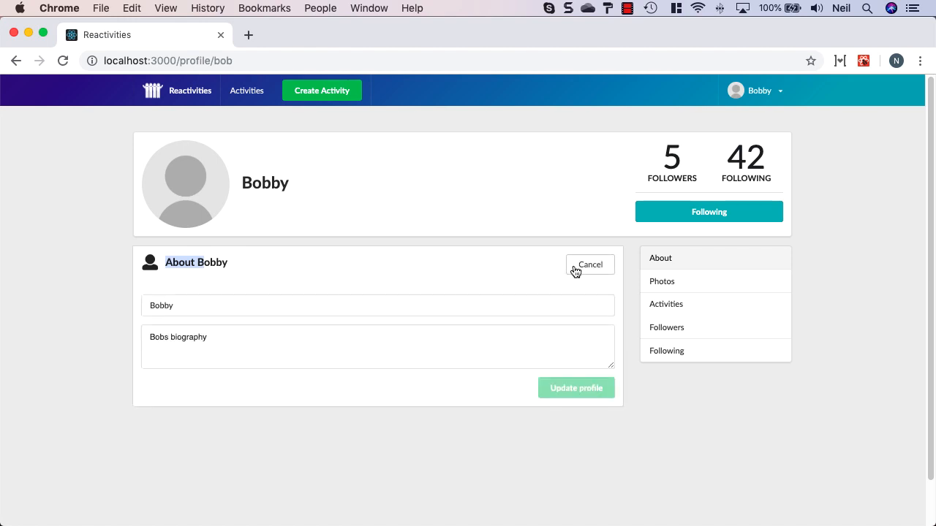
mouse_move(658, 439)
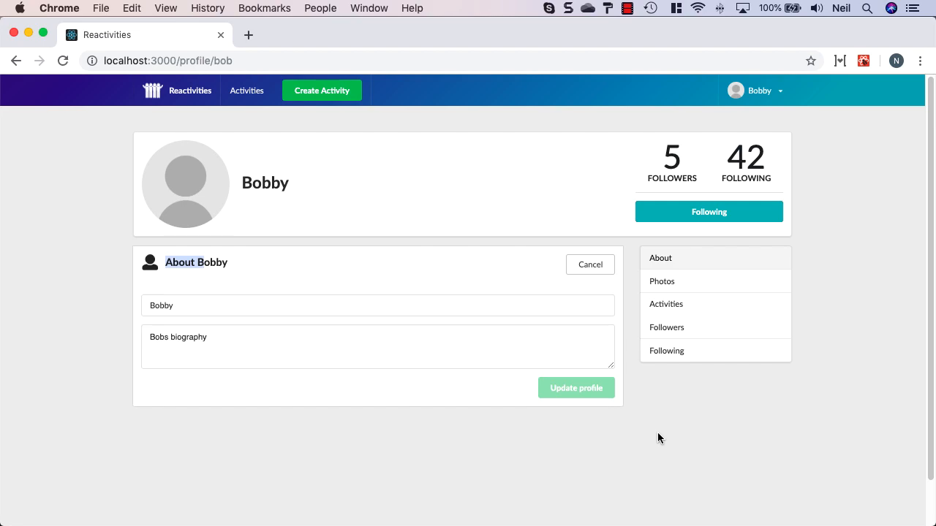
mouse_move(725, 411)
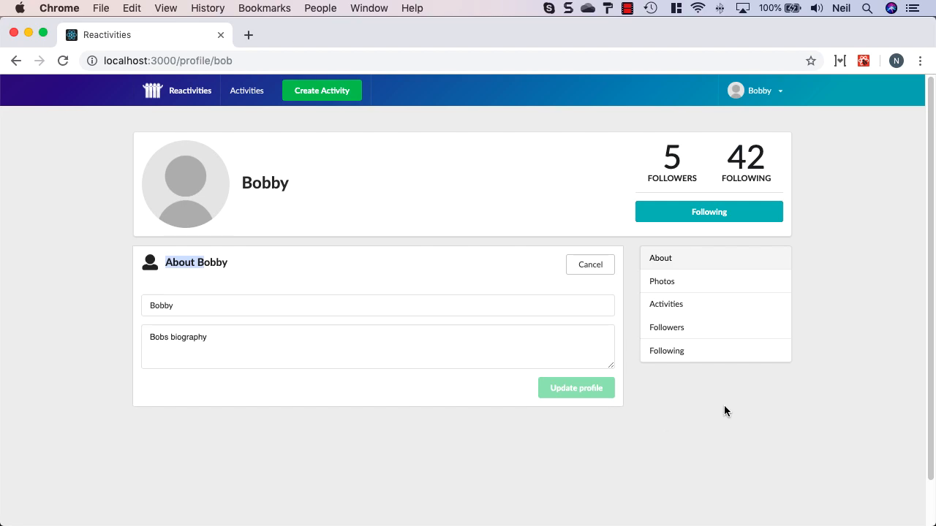